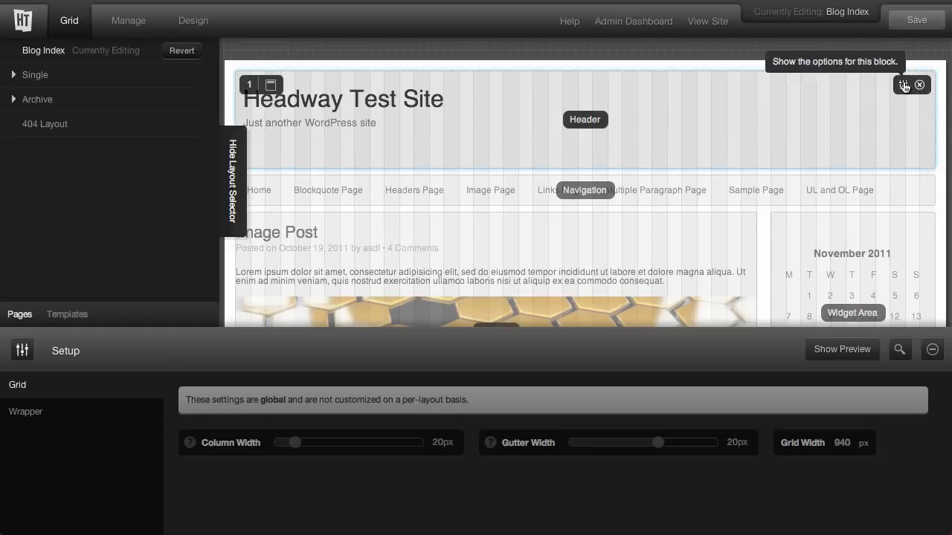
- Open the Header Block #1 settings on the Blog Index layout
click(905, 85)
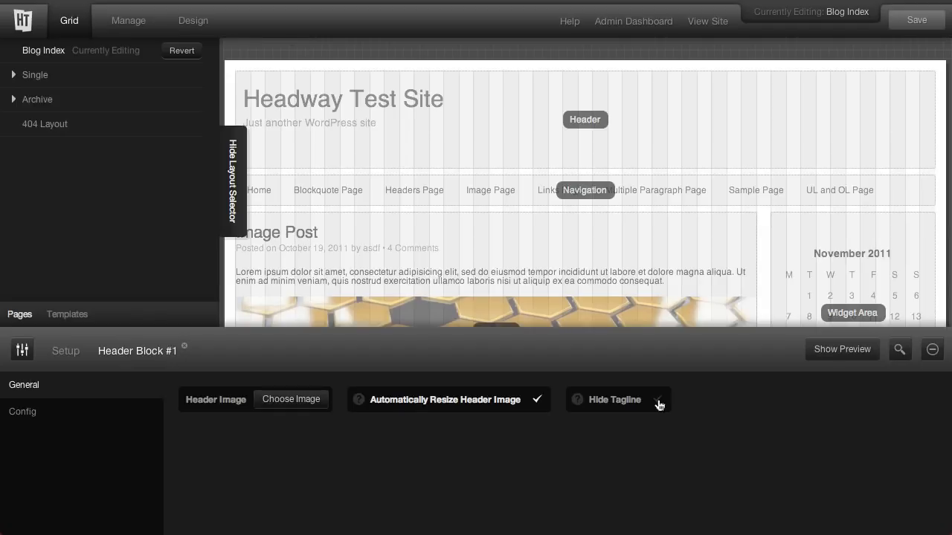
click(615, 400)
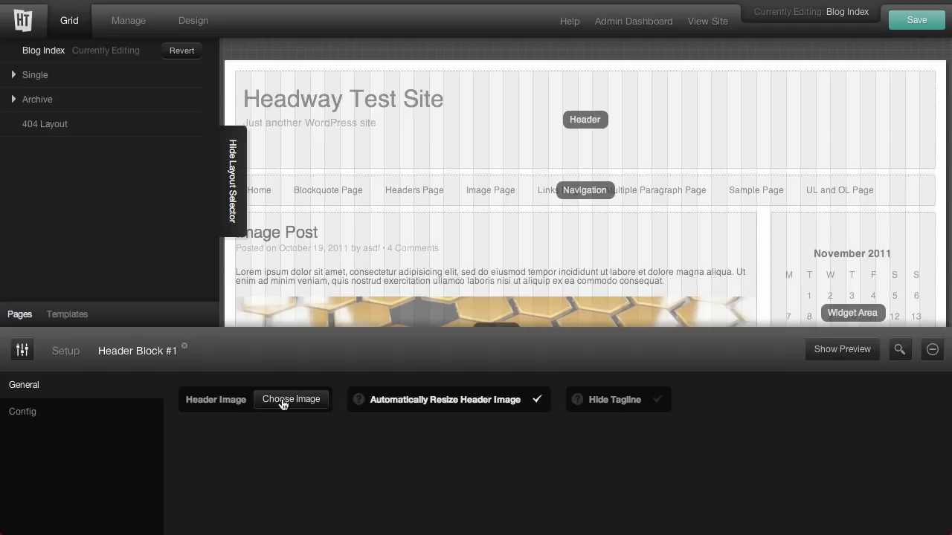
- Set jimmysrockets1.jpg as the Blog Index header image and view the live site
click(291, 400)
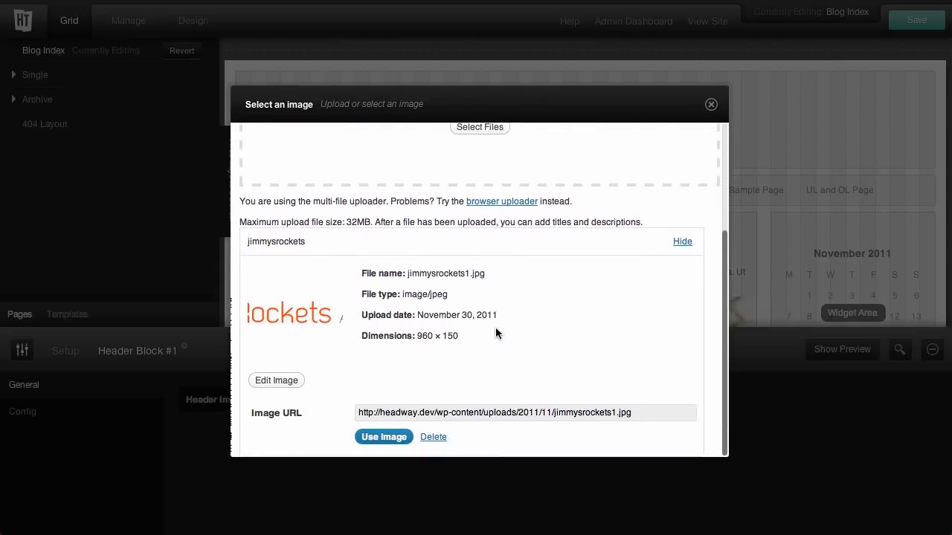
click(383, 436)
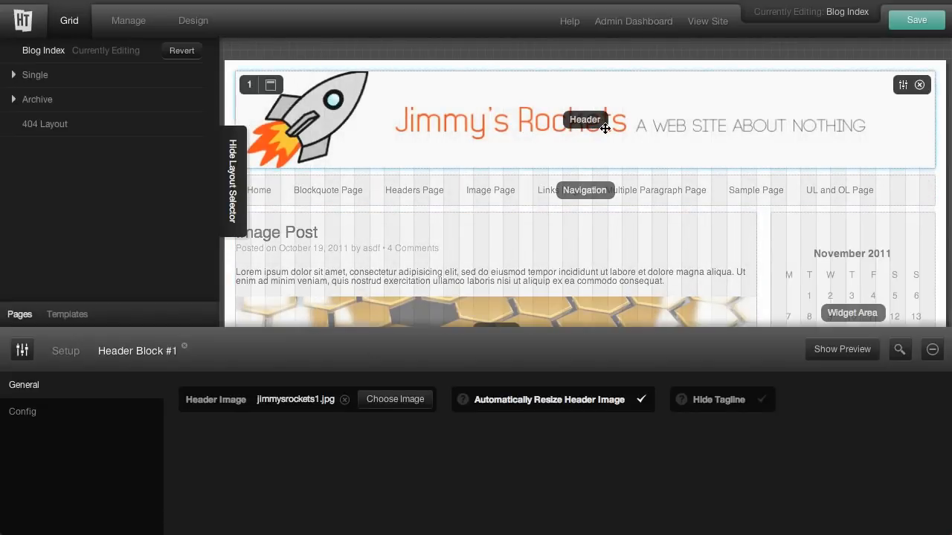
click(917, 20)
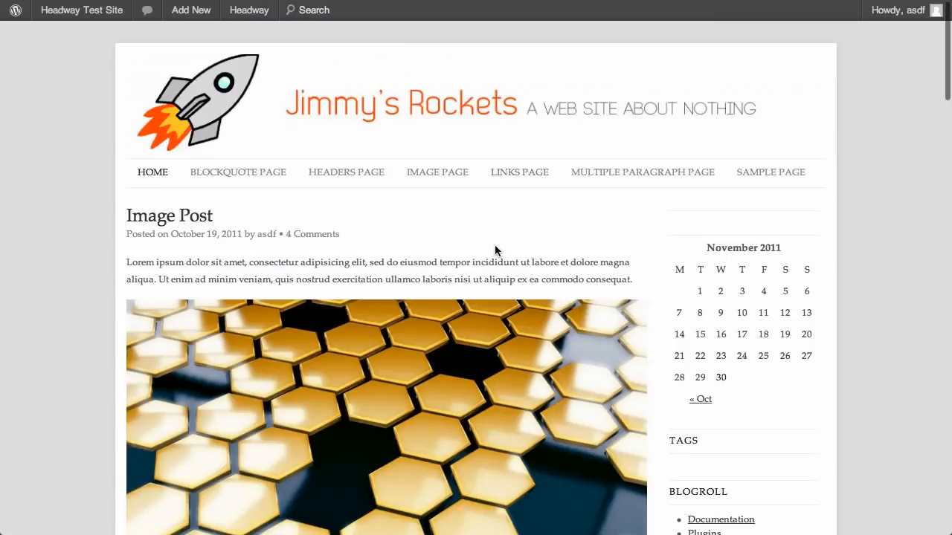
- Check the Jimmy's Rockets header on the Links, Image and Headers pages
click(519, 172)
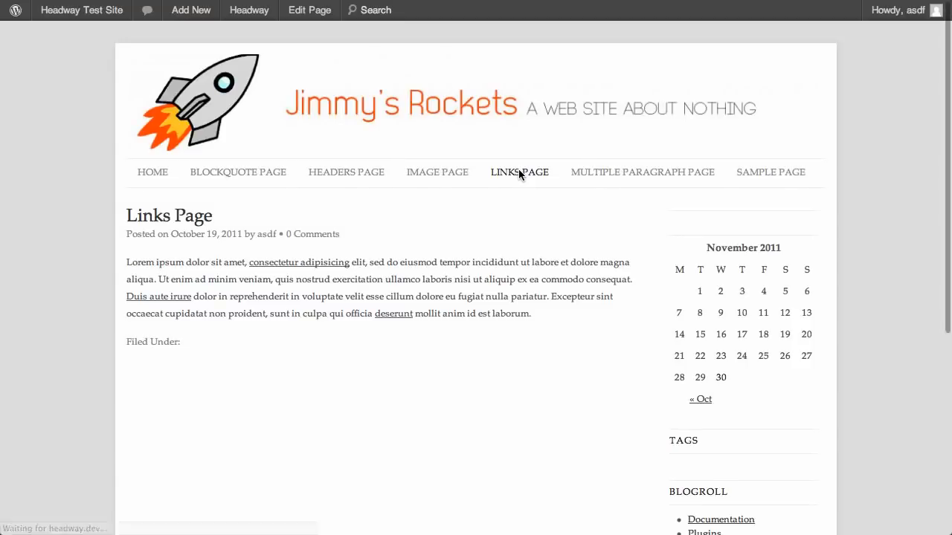
click(438, 172)
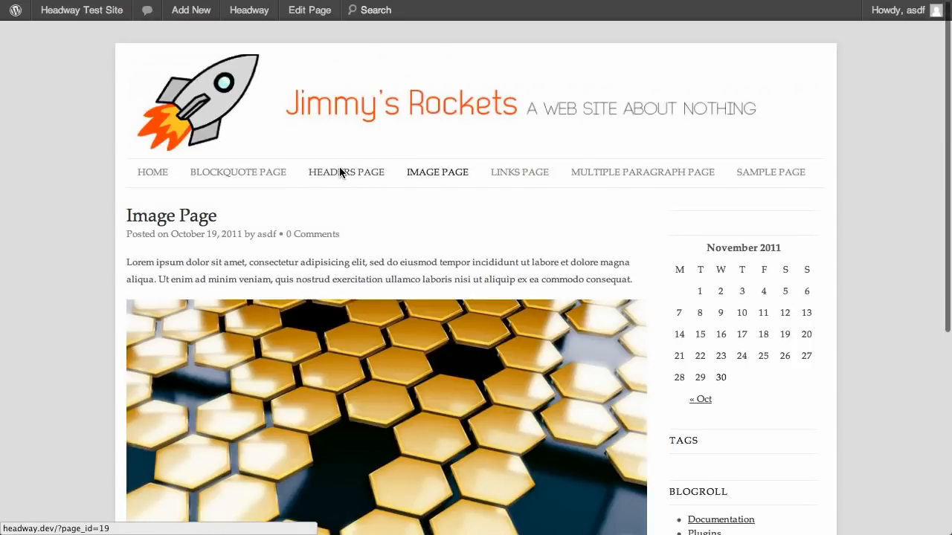
click(346, 172)
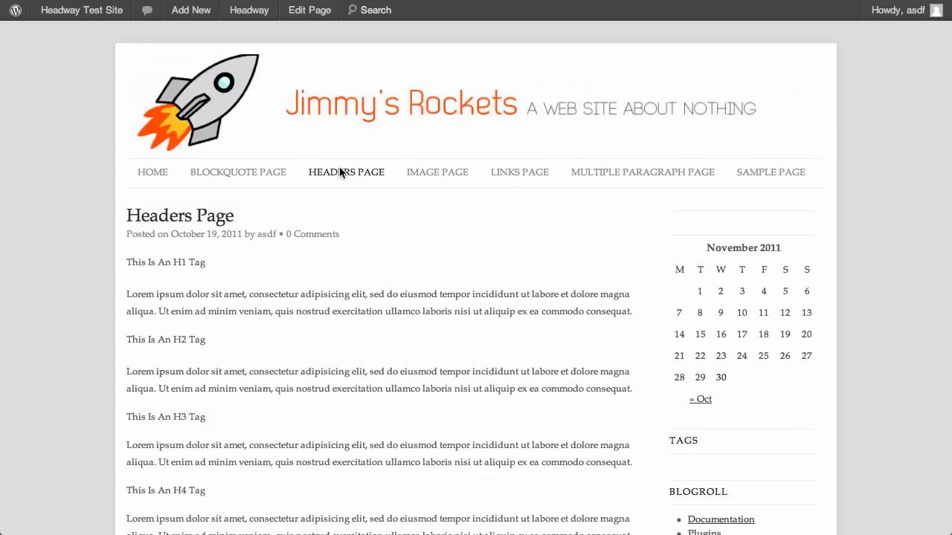
mouse_move(623, 106)
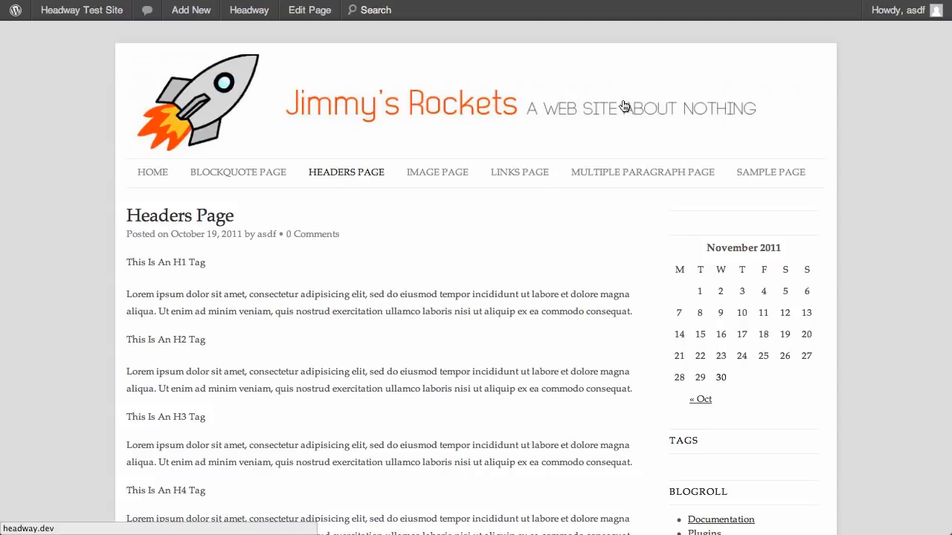
mouse_move(455, 11)
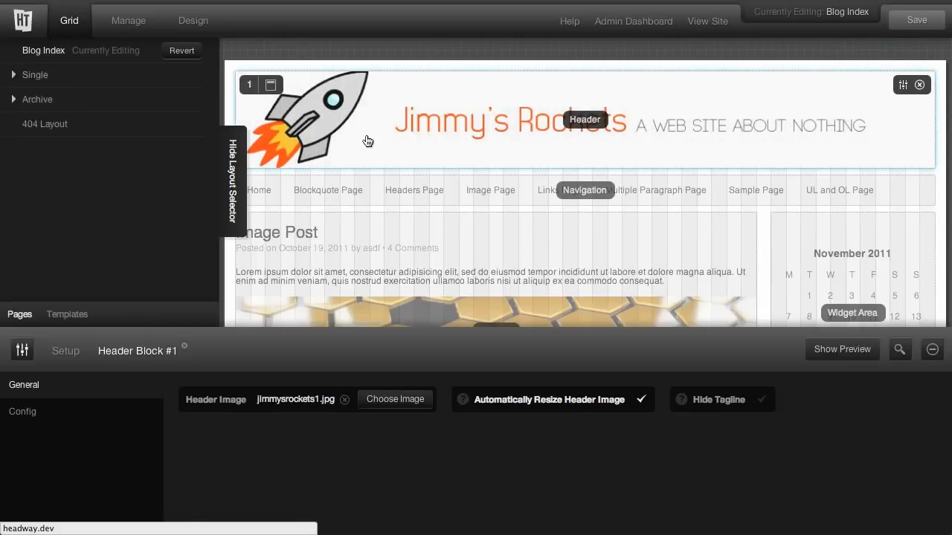
- Set the Post header block to Do Not Mirror and remove its jimmysrockets1.jpg image
click(35, 75)
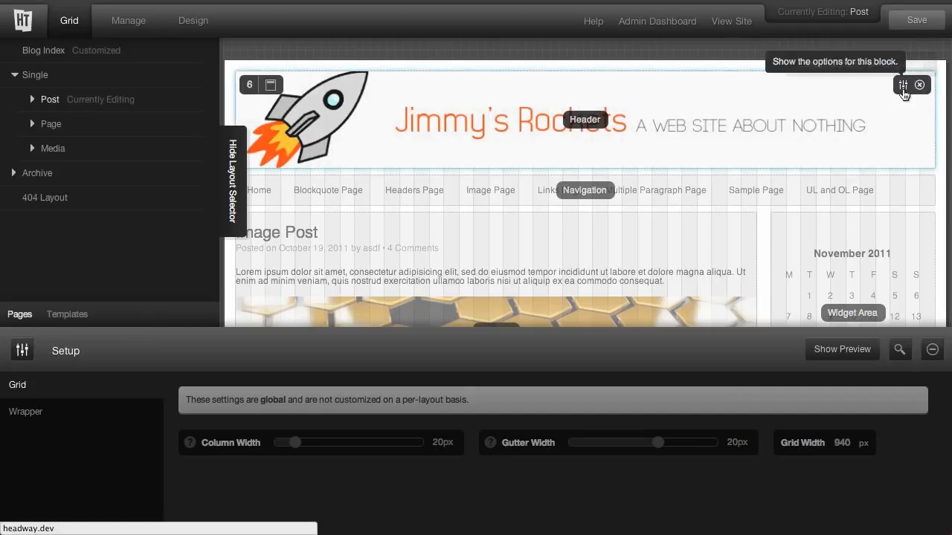
click(903, 84)
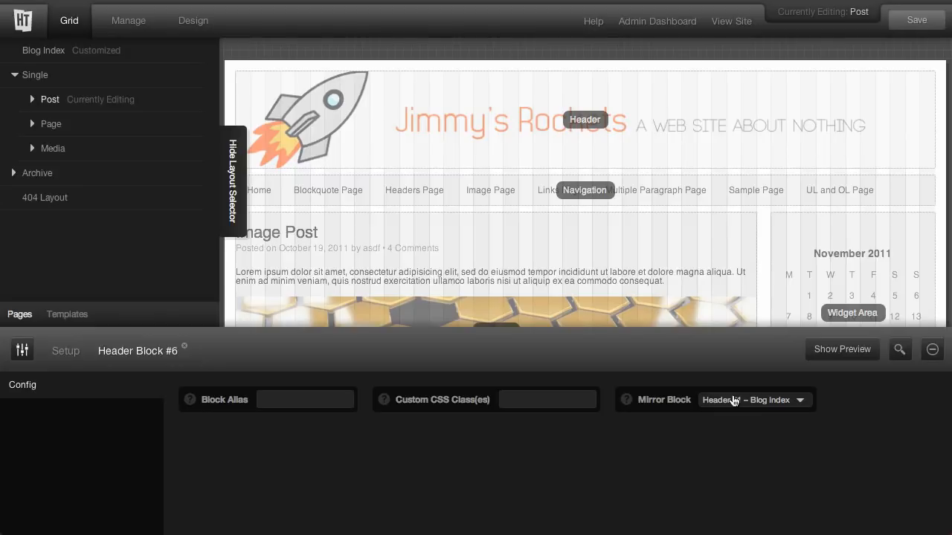
click(732, 400)
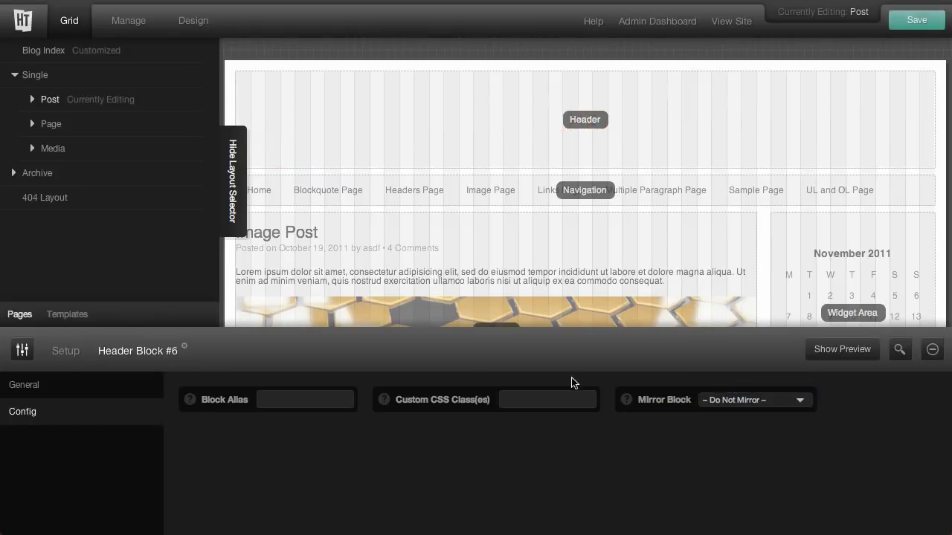
click(24, 385)
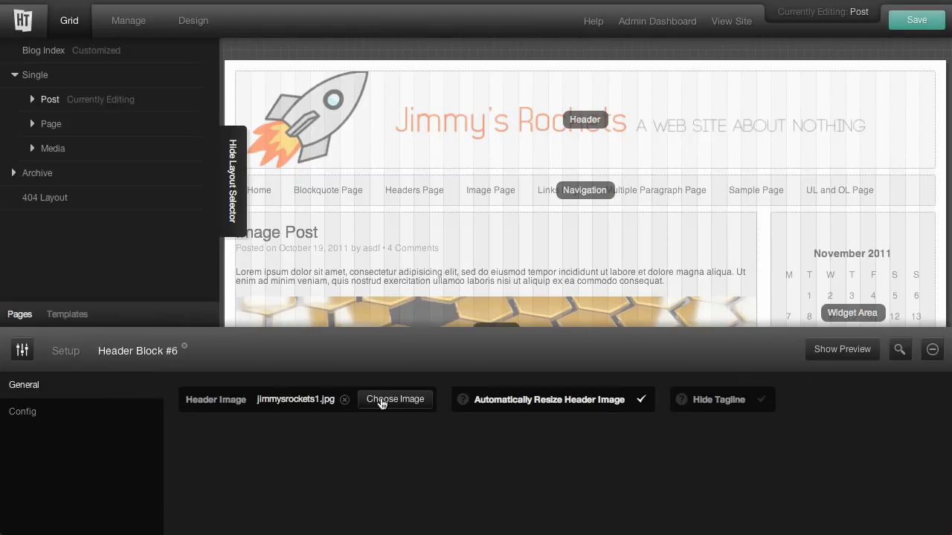
click(395, 399)
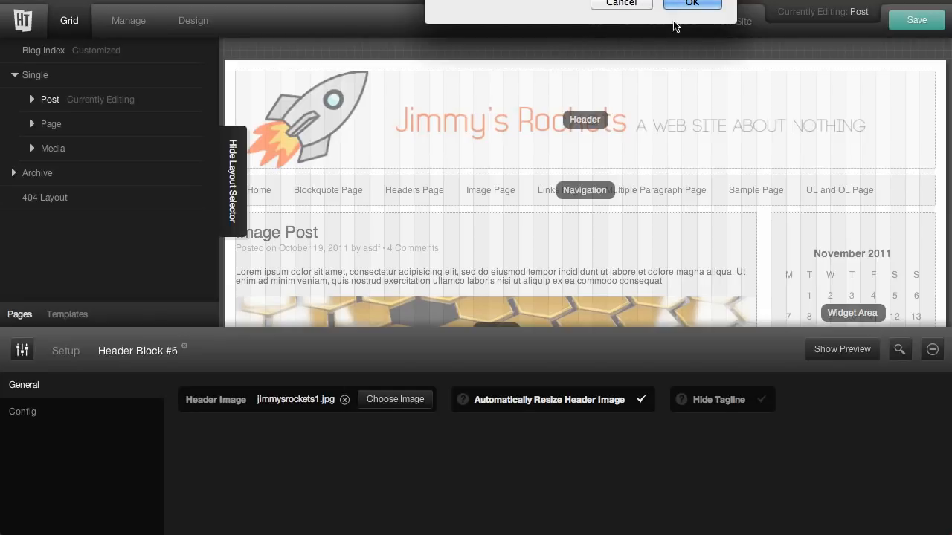
click(691, 3)
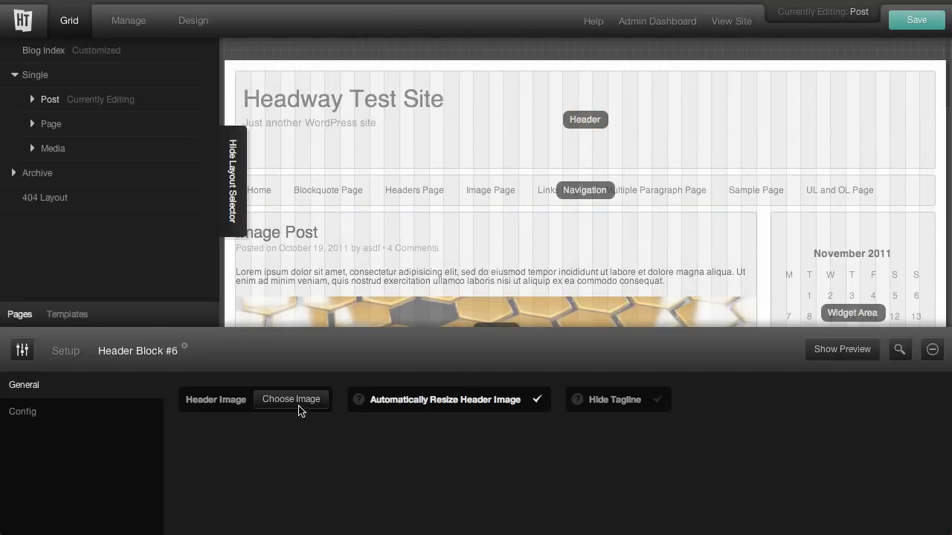
- Choose hw-toolbox-logo.jpg as the Post layout's header image
click(291, 400)
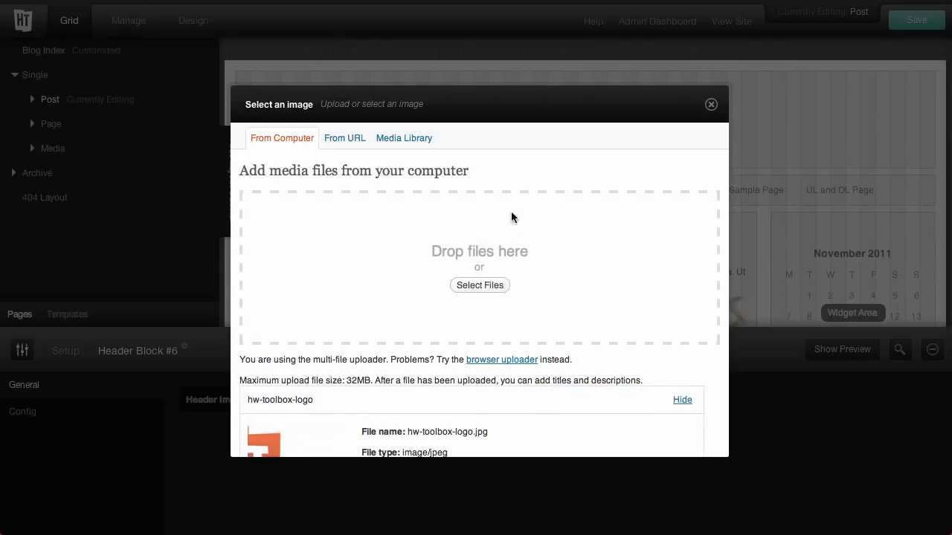
scroll(down, 3)
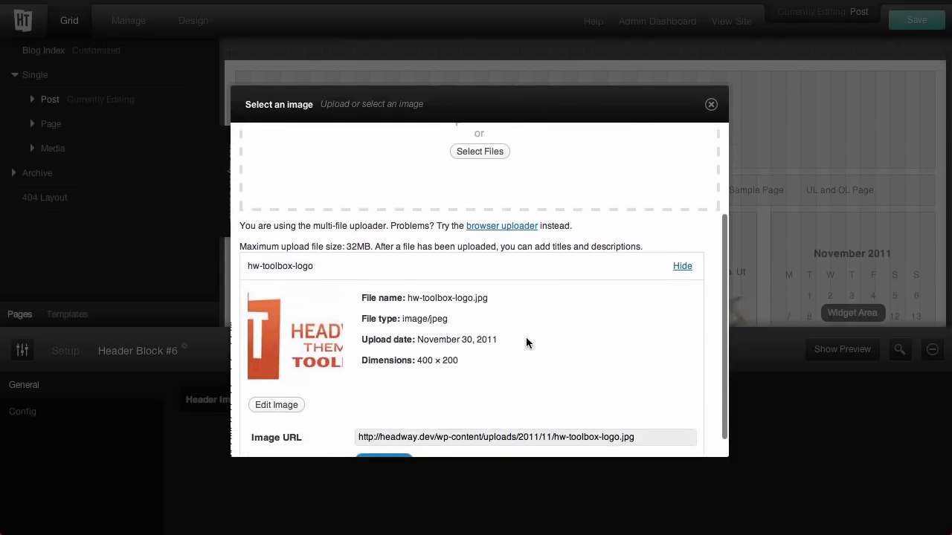
scroll(down, 3)
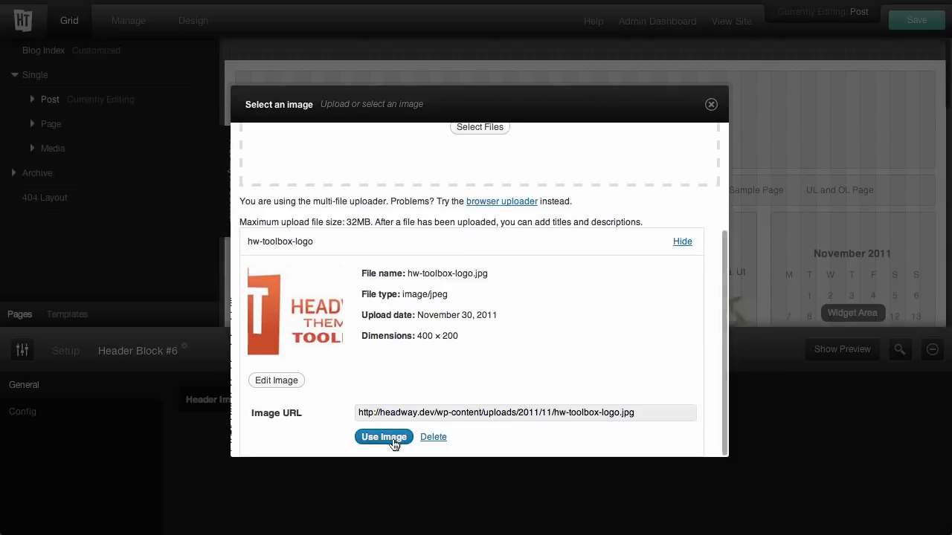
click(384, 437)
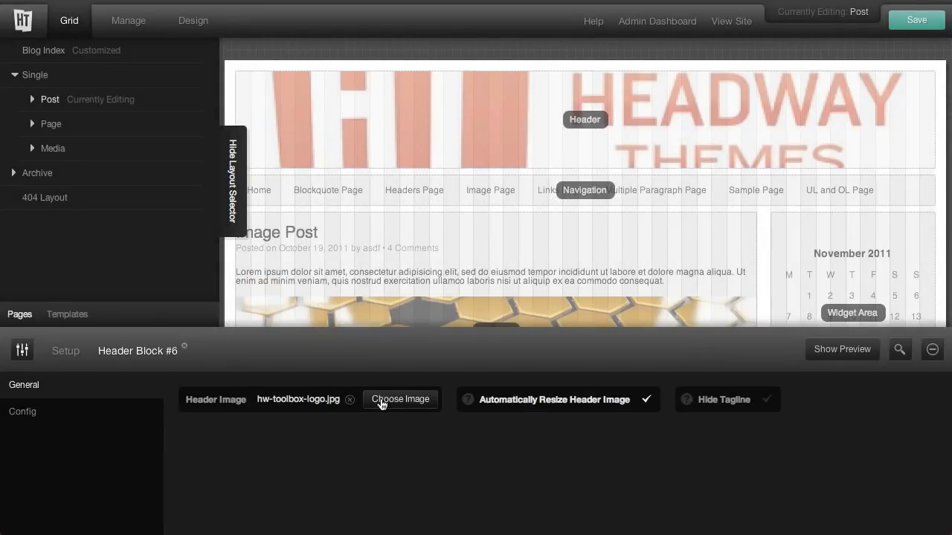
mouse_move(240, 195)
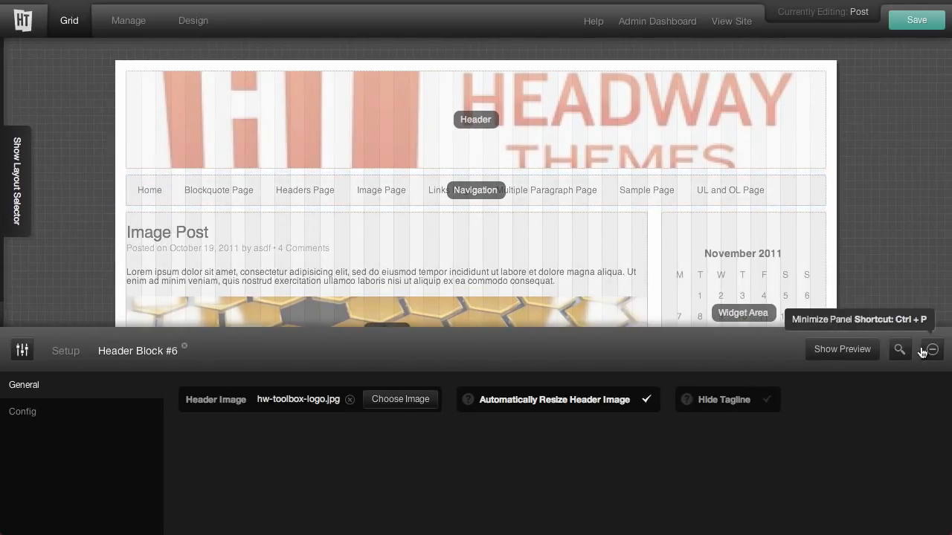
- Enlarge the Post header, toggle Automatically Resize Header Image, and save
click(931, 350)
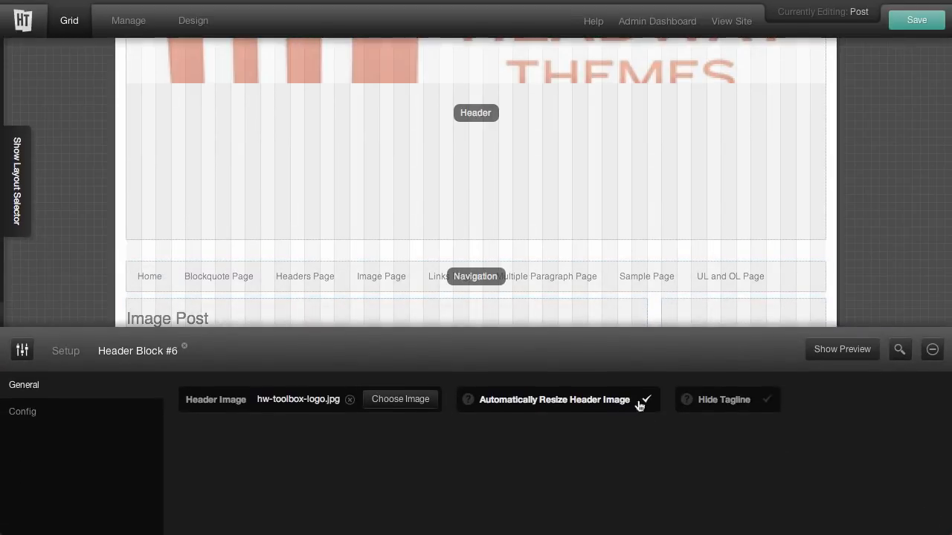
click(644, 405)
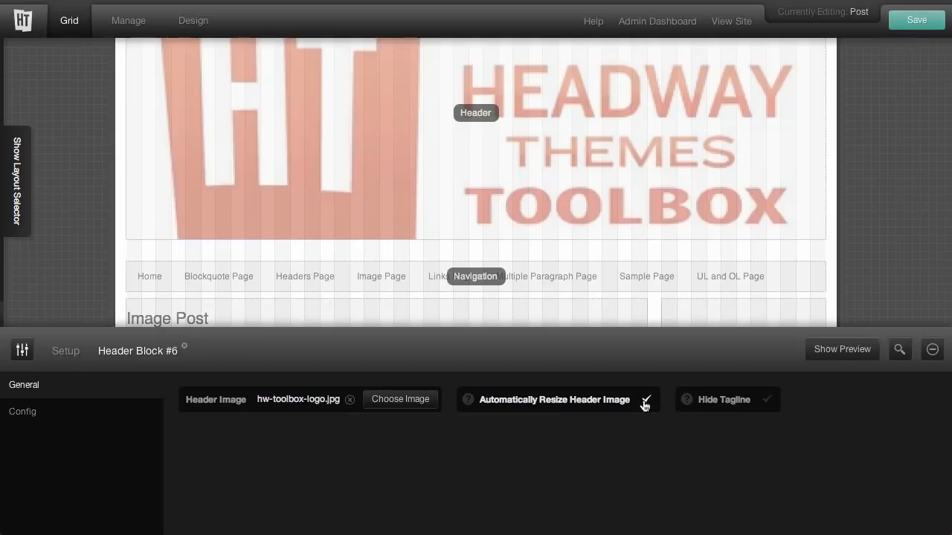
click(915, 20)
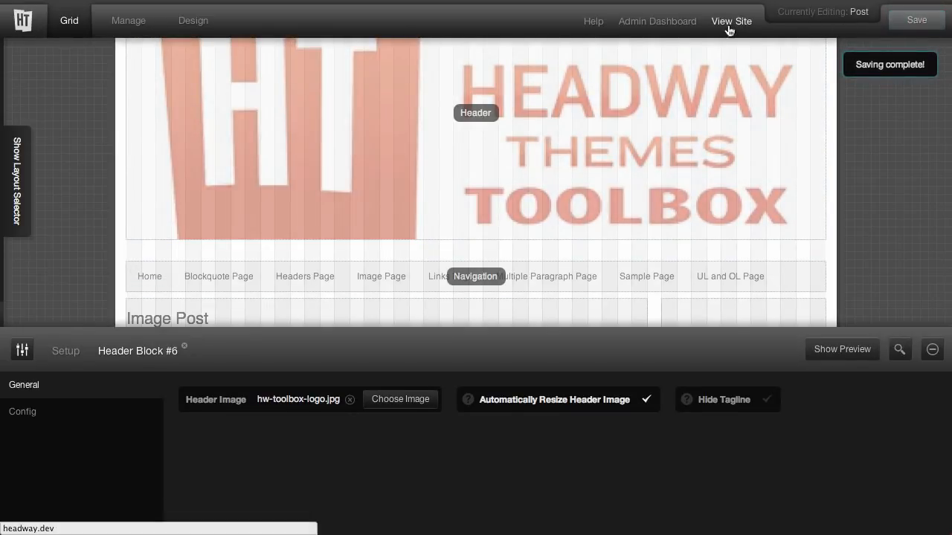
- View the live site, visit the Blockquote and Multiple Paragraph pages, then return home
click(731, 21)
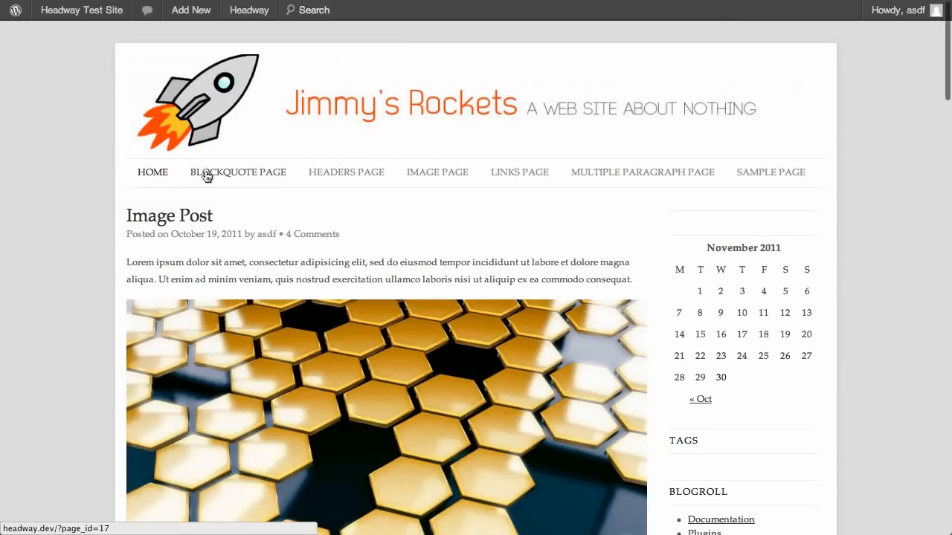
click(238, 172)
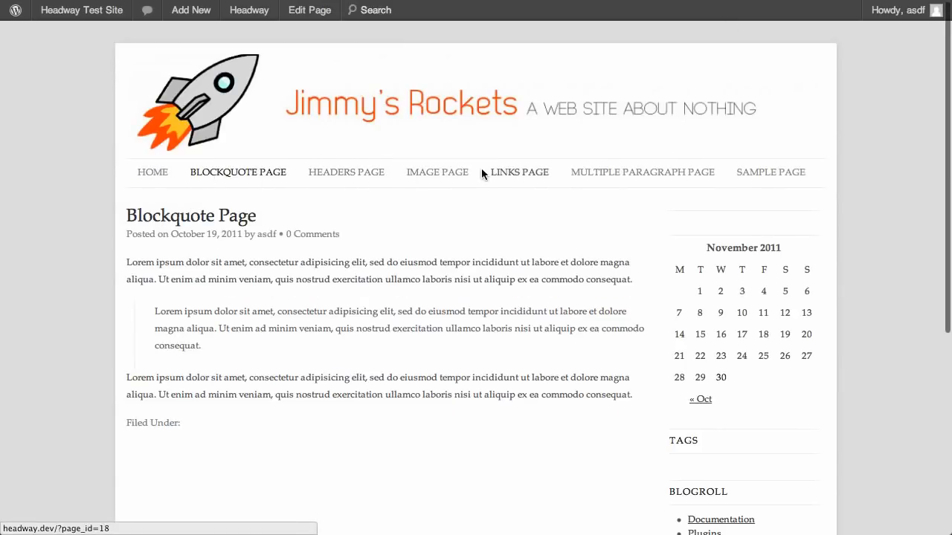
click(642, 172)
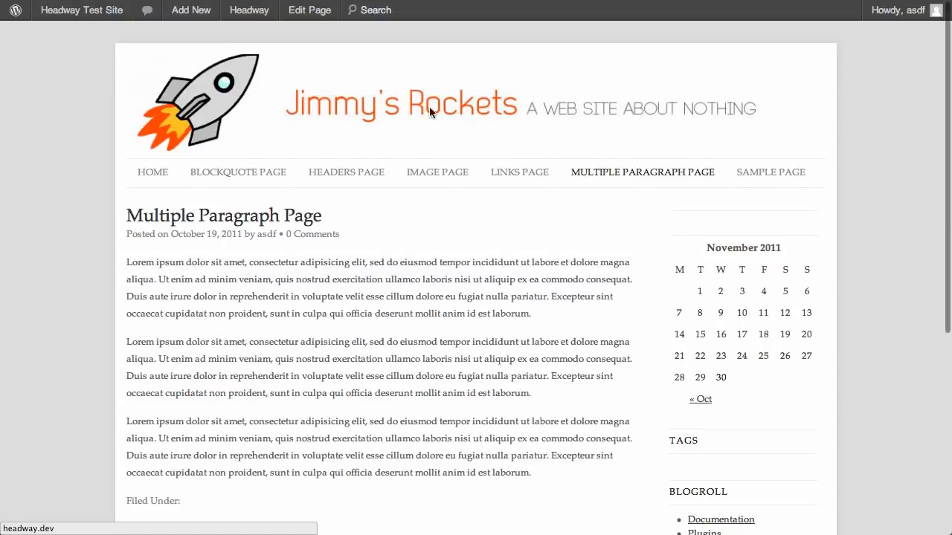
mouse_move(470, 121)
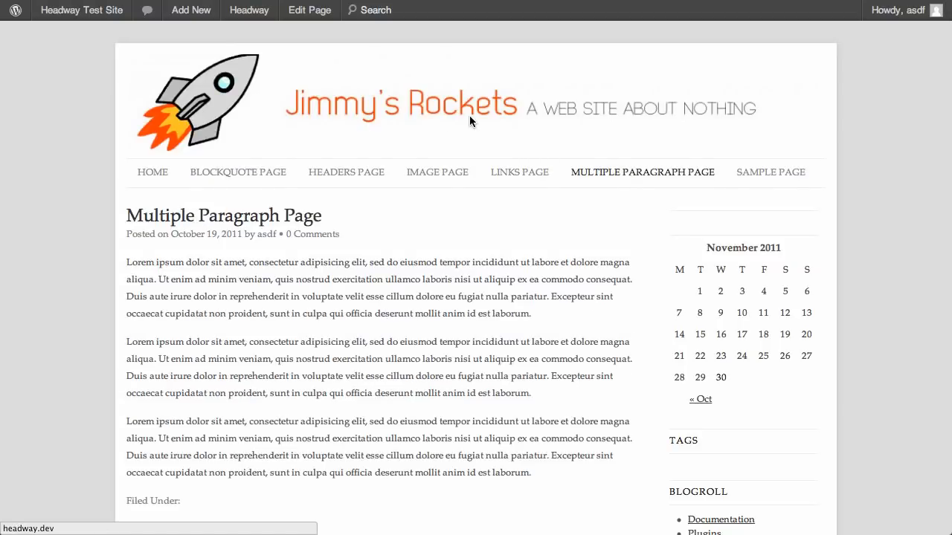
mouse_move(148, 156)
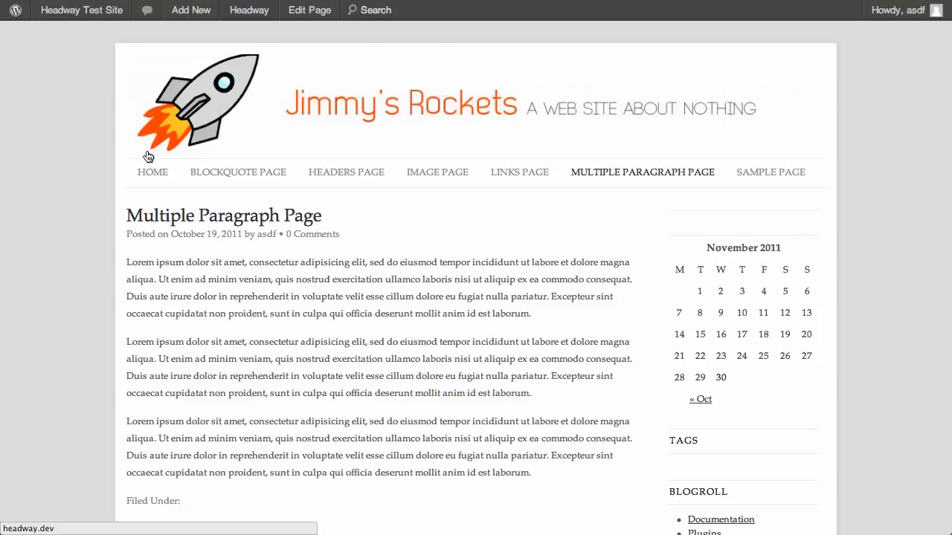
click(152, 172)
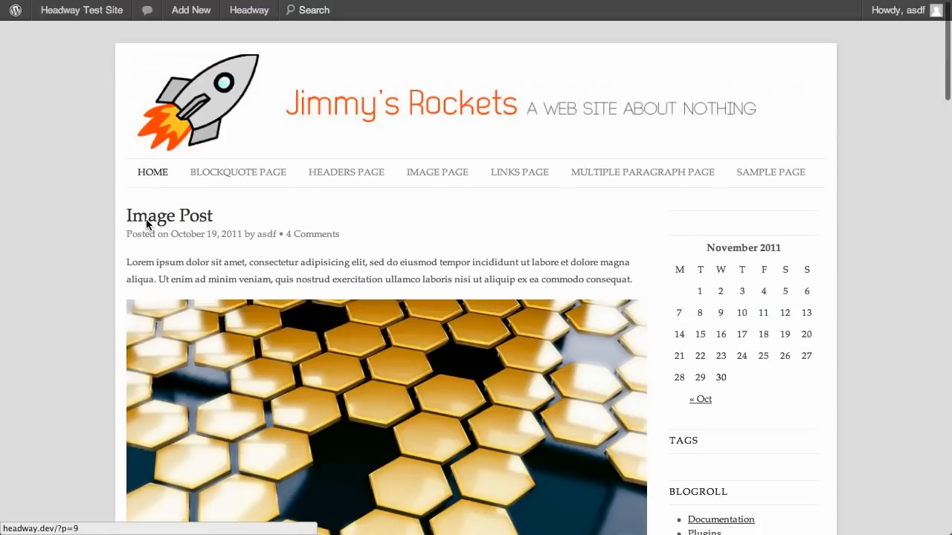